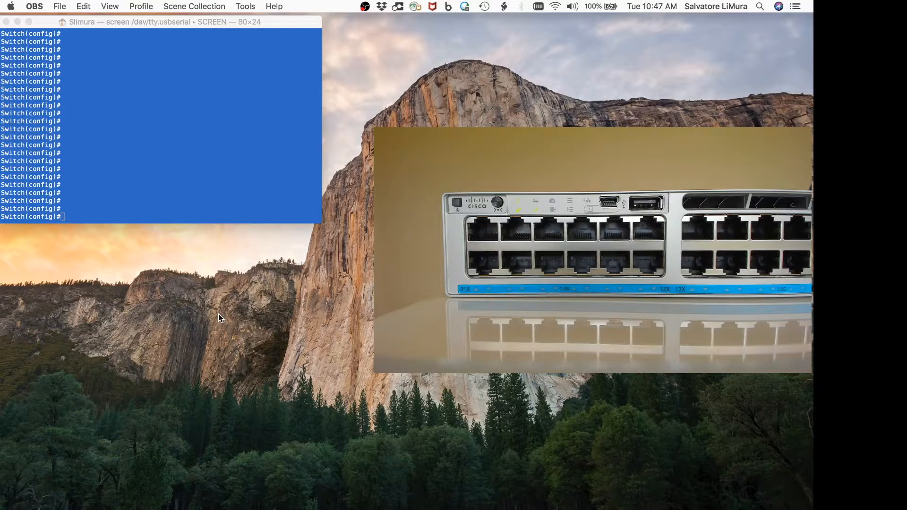
mouse_move(203, 311)
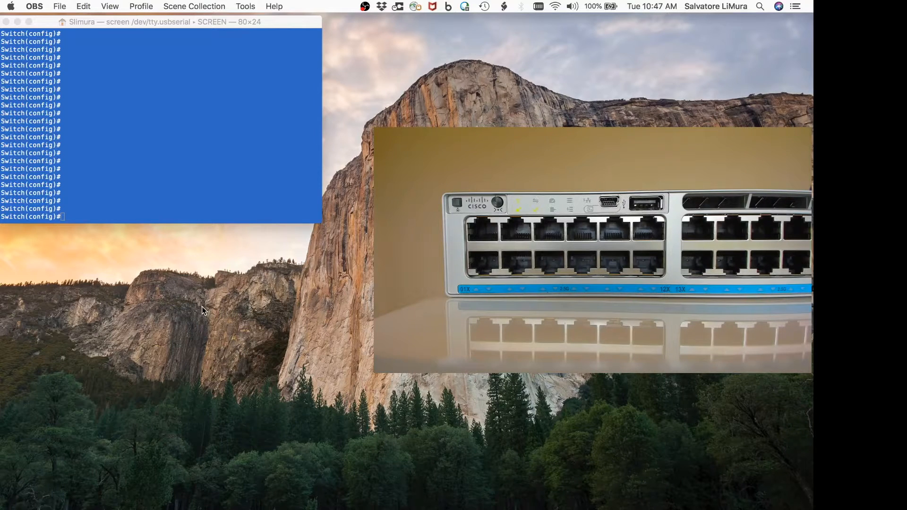
mouse_move(88, 240)
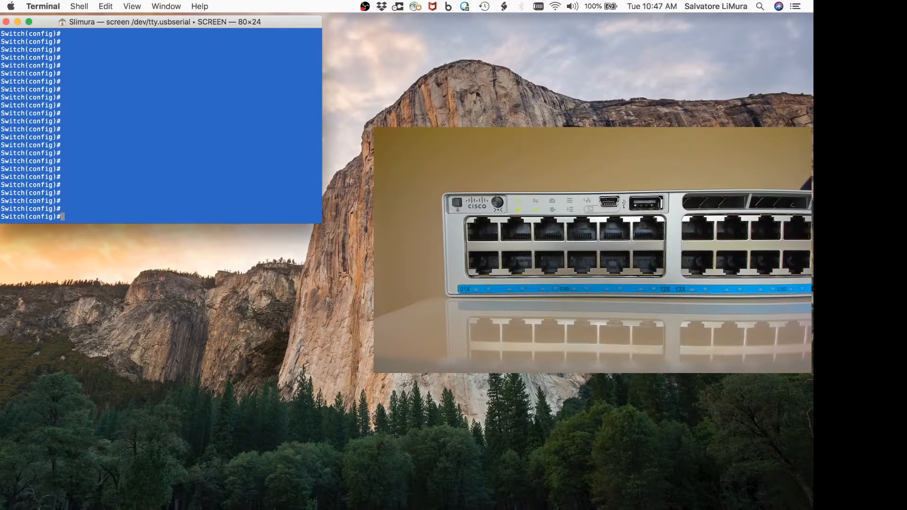
- Run 'hw-module beacon on switch 1' to light switch 1's beacon LED, then get a fresh prompt
type("hw-module beacon on switch 1")
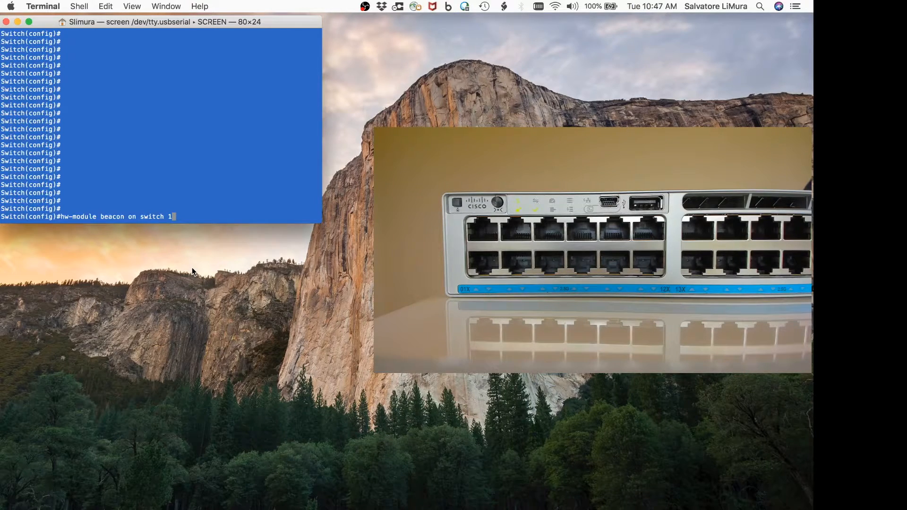
key("Return")
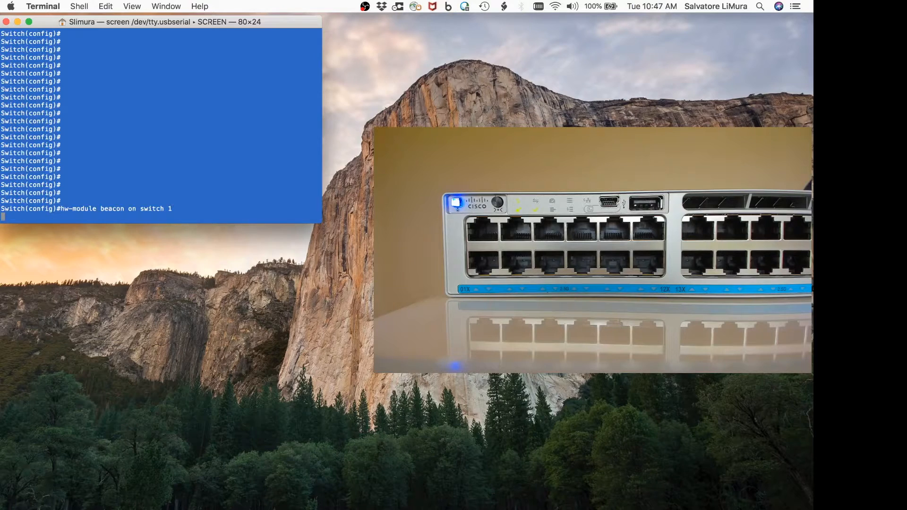
key("Return")
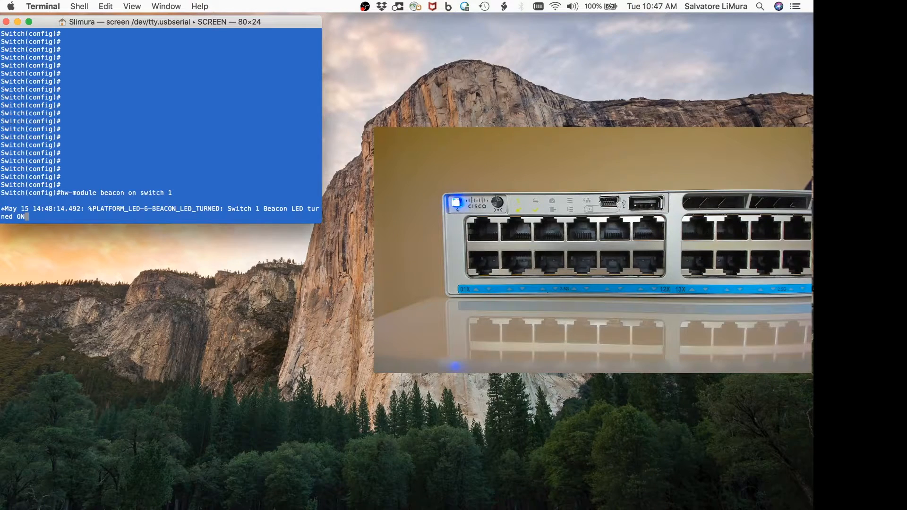
key("enter")
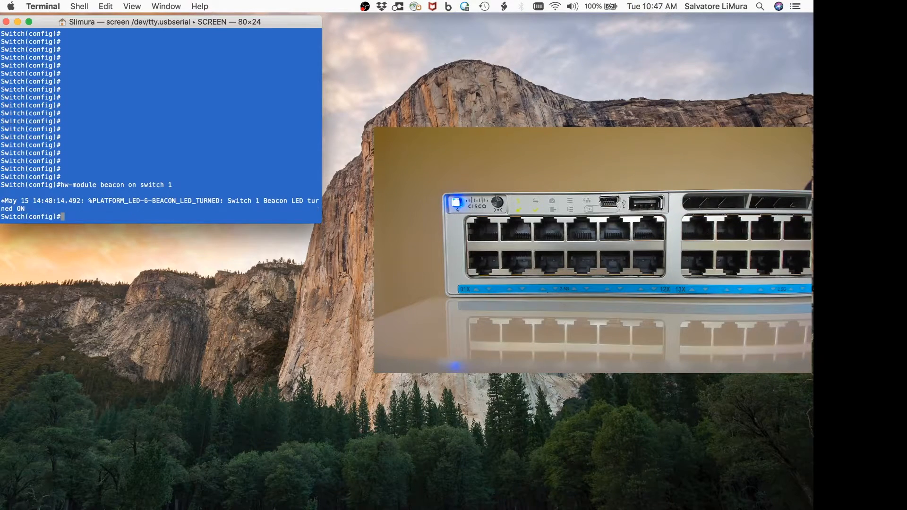
- Enter 'hw-module beacon off switch 1' to turn switch 1's beacon LED off
type("hw-module beacon on switch 1")
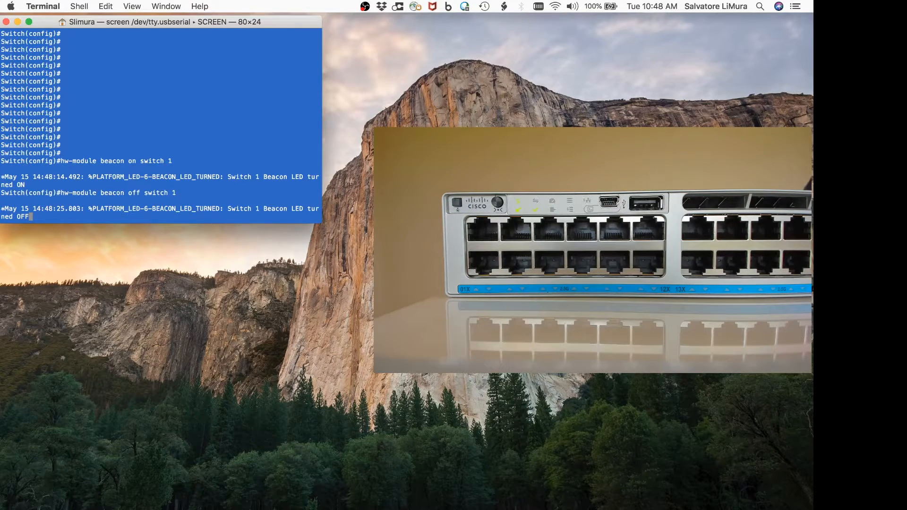
type("hw-module beacon off switch 1")
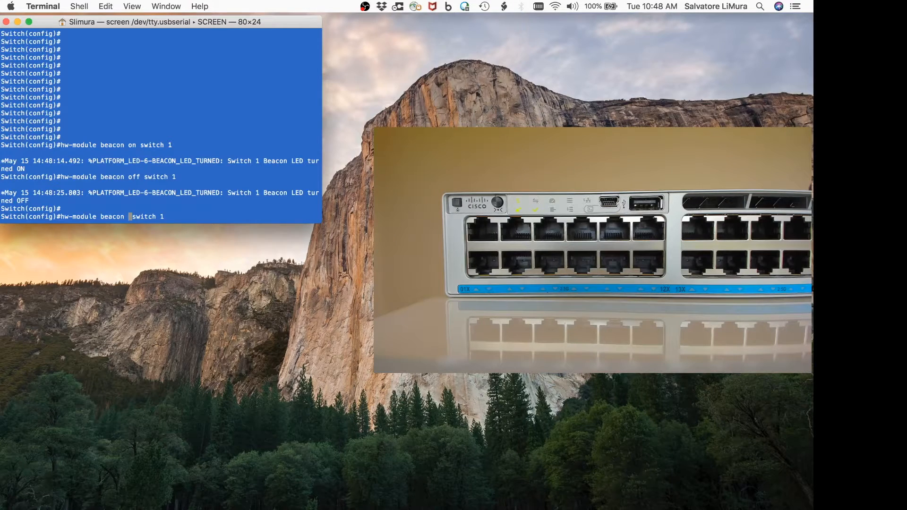
- Insert 'on' into the recalled beacon command and run it to relight switch 1's LED
type("on")
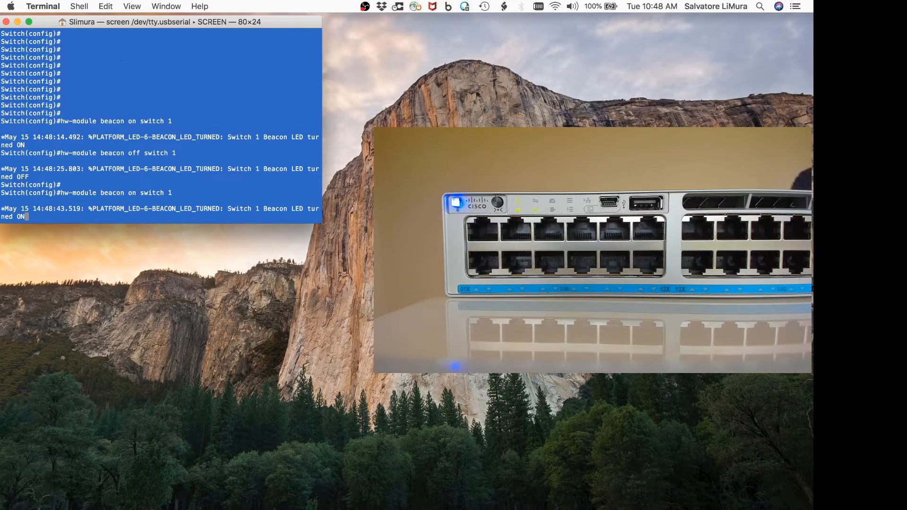
key("Return")
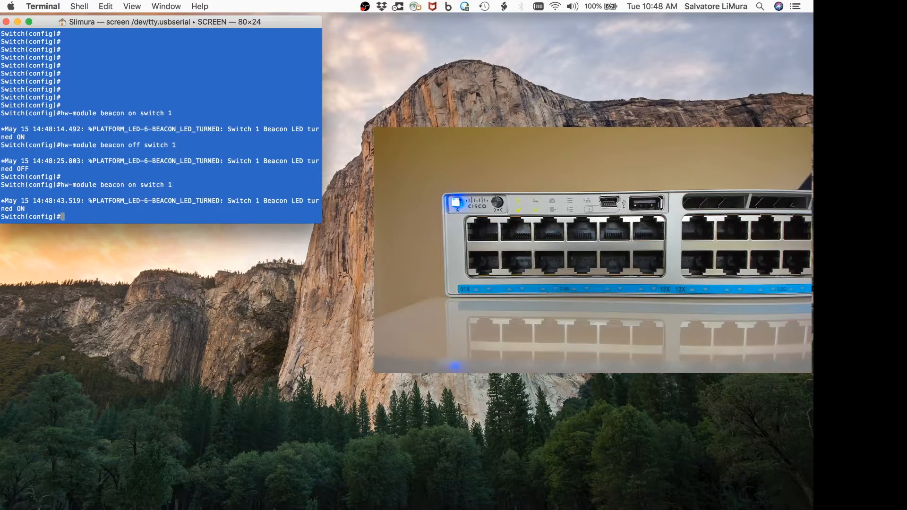